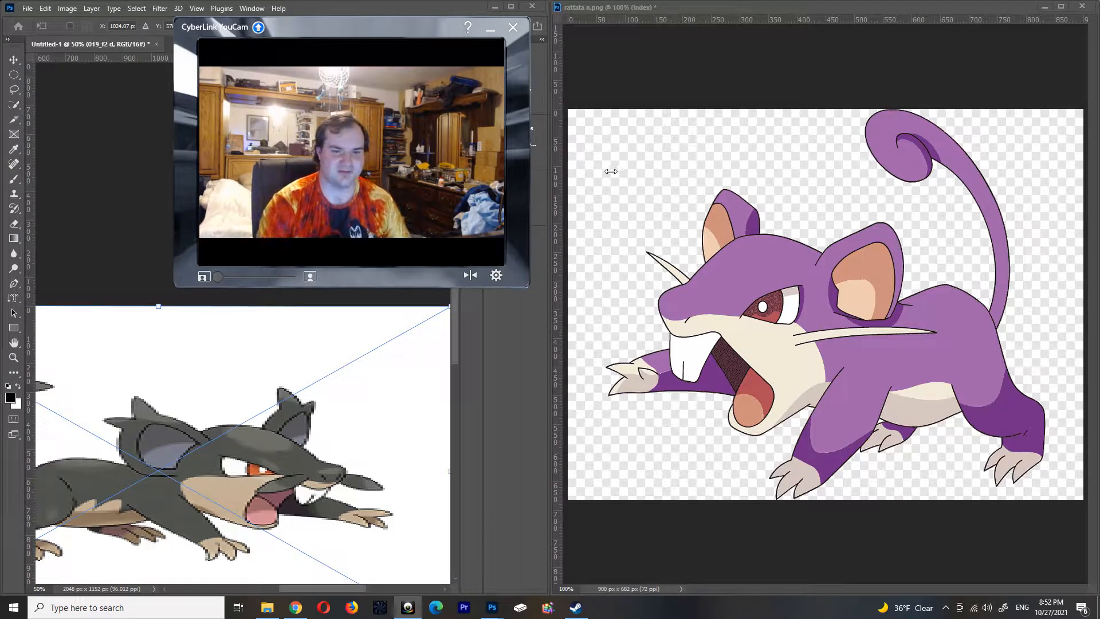
mouse_move(815, 386)
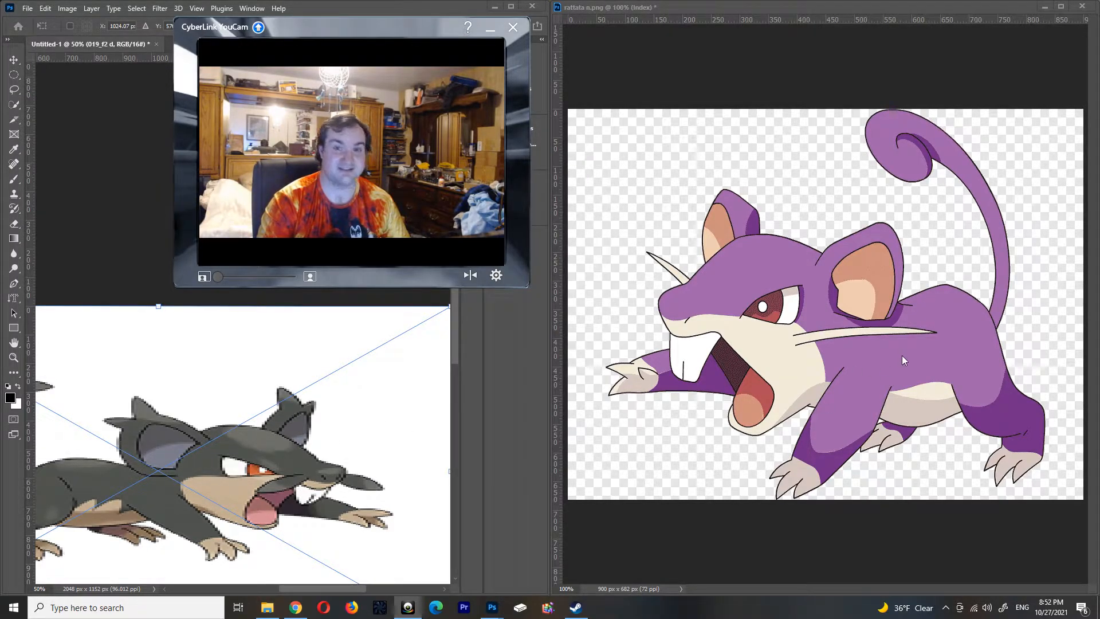
mouse_move(745, 403)
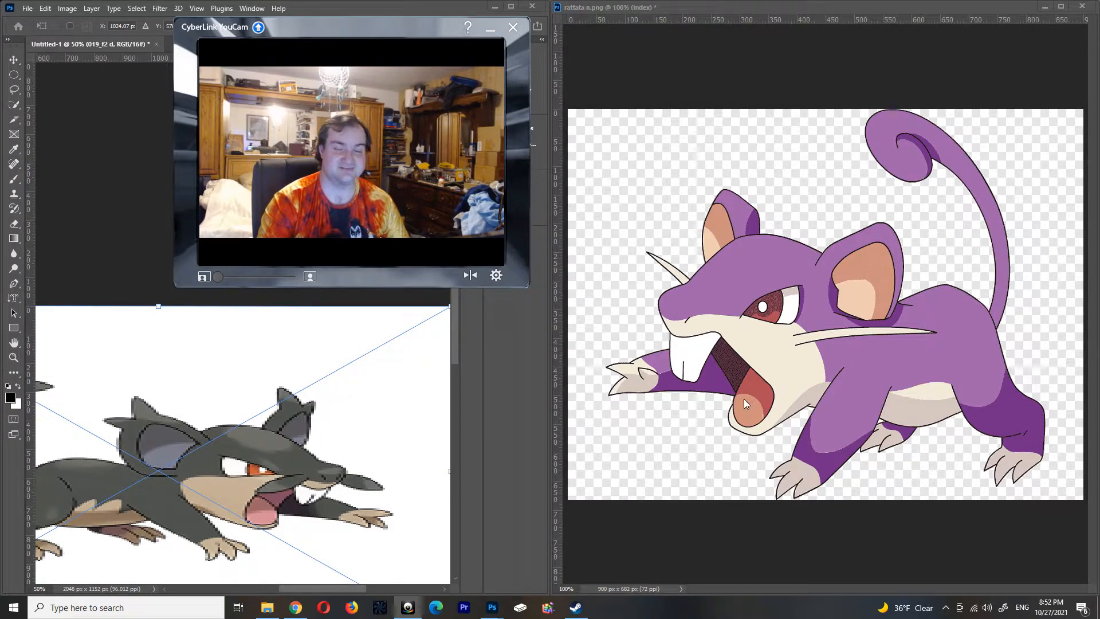
mouse_move(743, 406)
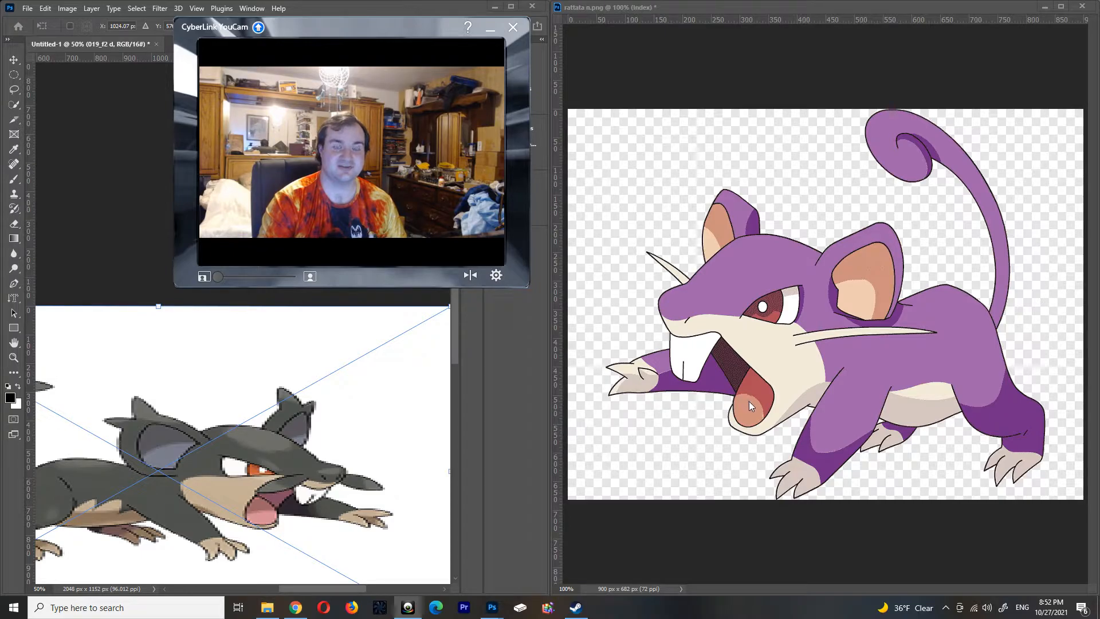
mouse_move(786, 413)
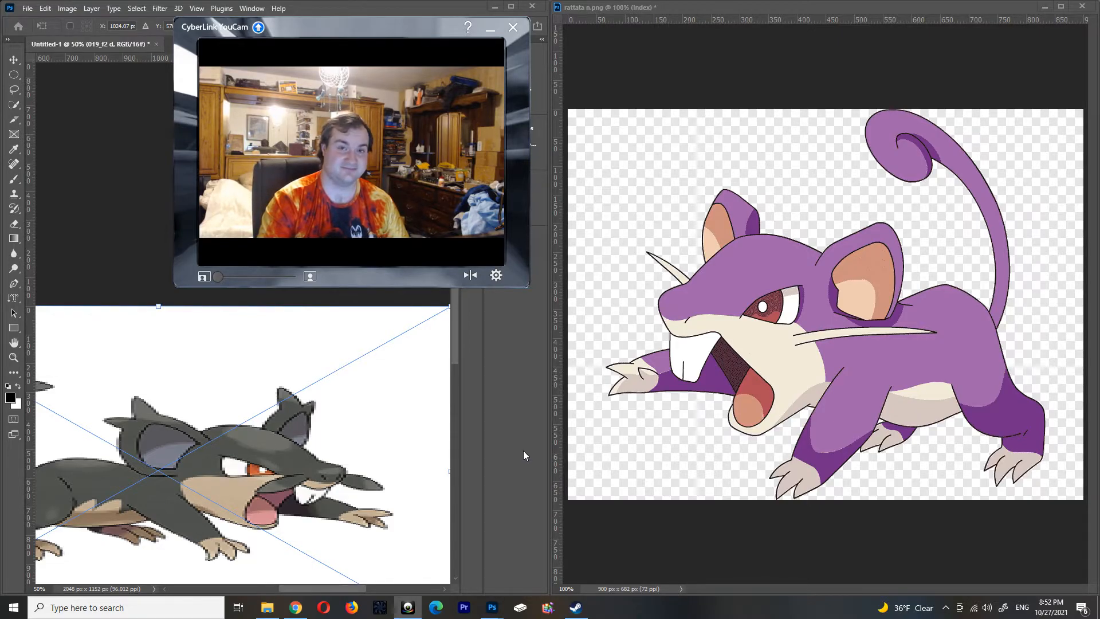
mouse_move(520, 457)
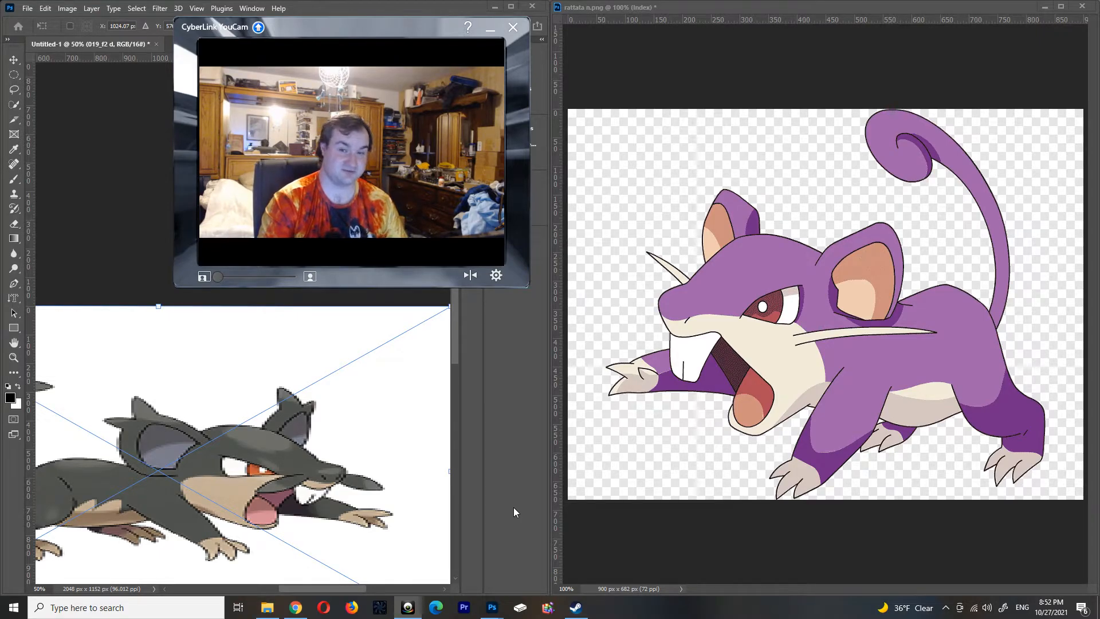
mouse_move(515, 511)
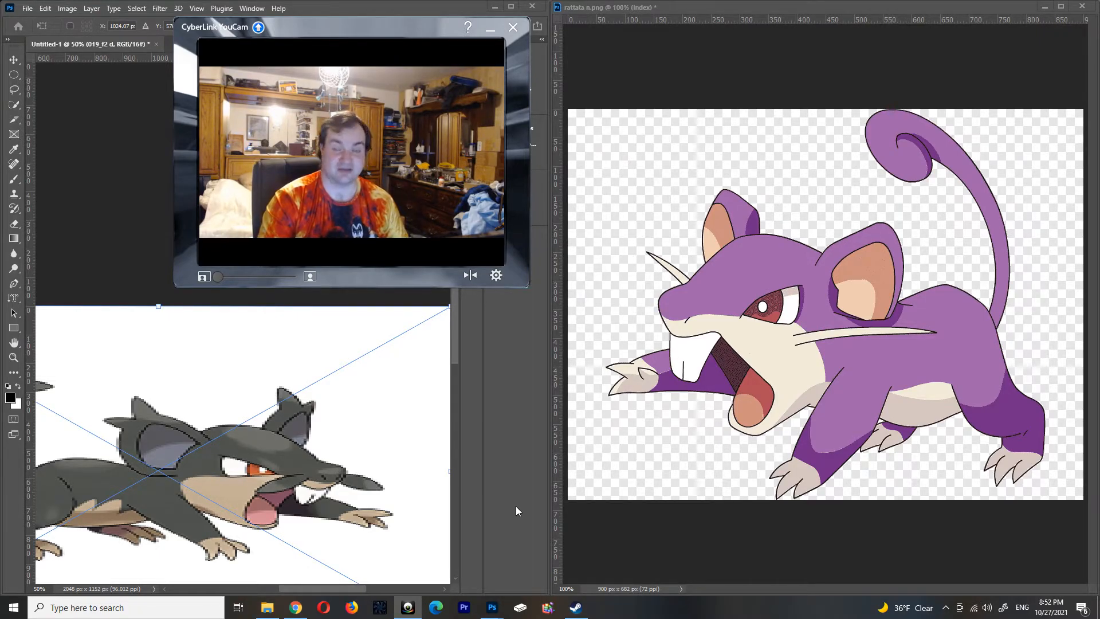